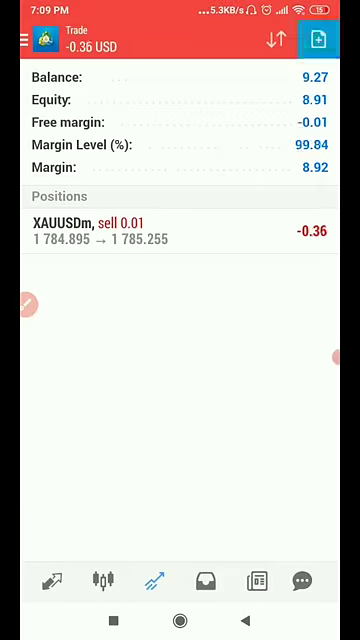
# Place a 0.01 lot XAUUSDm buy order to hedge the open sell position.
pyautogui.click(320, 38)
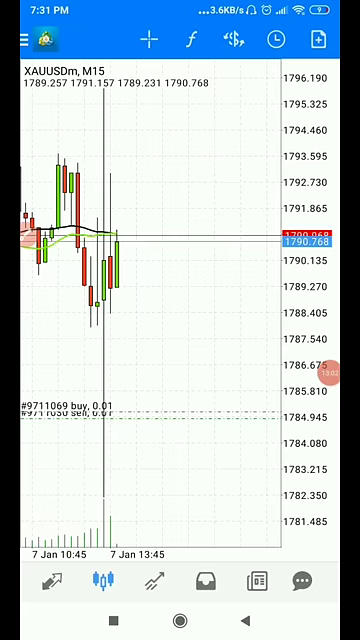
# Close the 0.01 XAUUSDm sell position at 1790.699, taking a 5.80 loss.
pyautogui.click(106, 594)
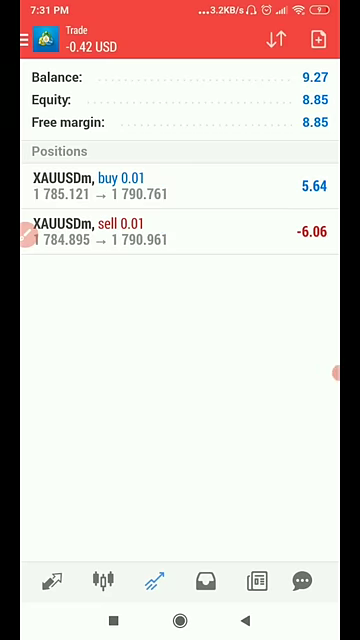
pyautogui.click(180, 232)
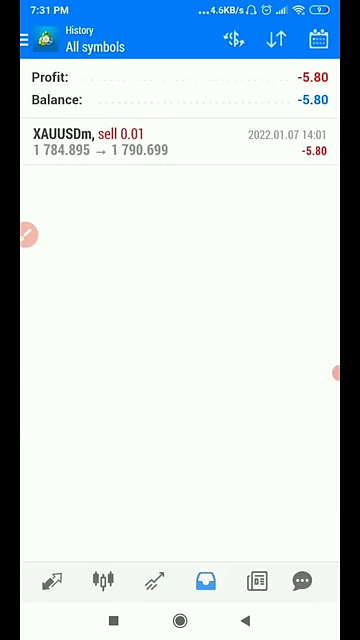
# Close the 0.01 XAUUSDm buy at 1793.800 for 8.68 profit and dismiss the confirmation.
pyautogui.click(155, 581)
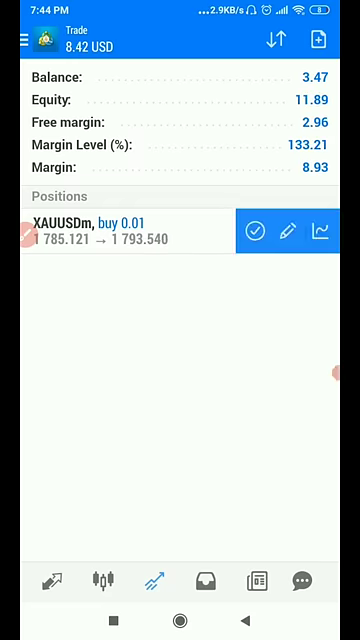
pyautogui.click(263, 231)
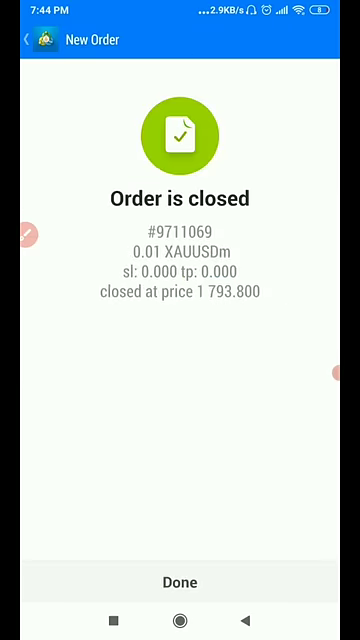
pyautogui.click(180, 581)
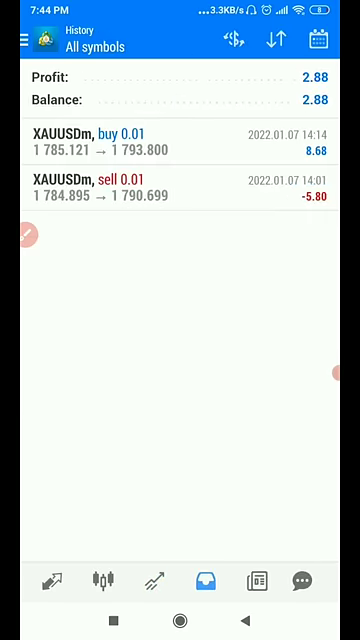